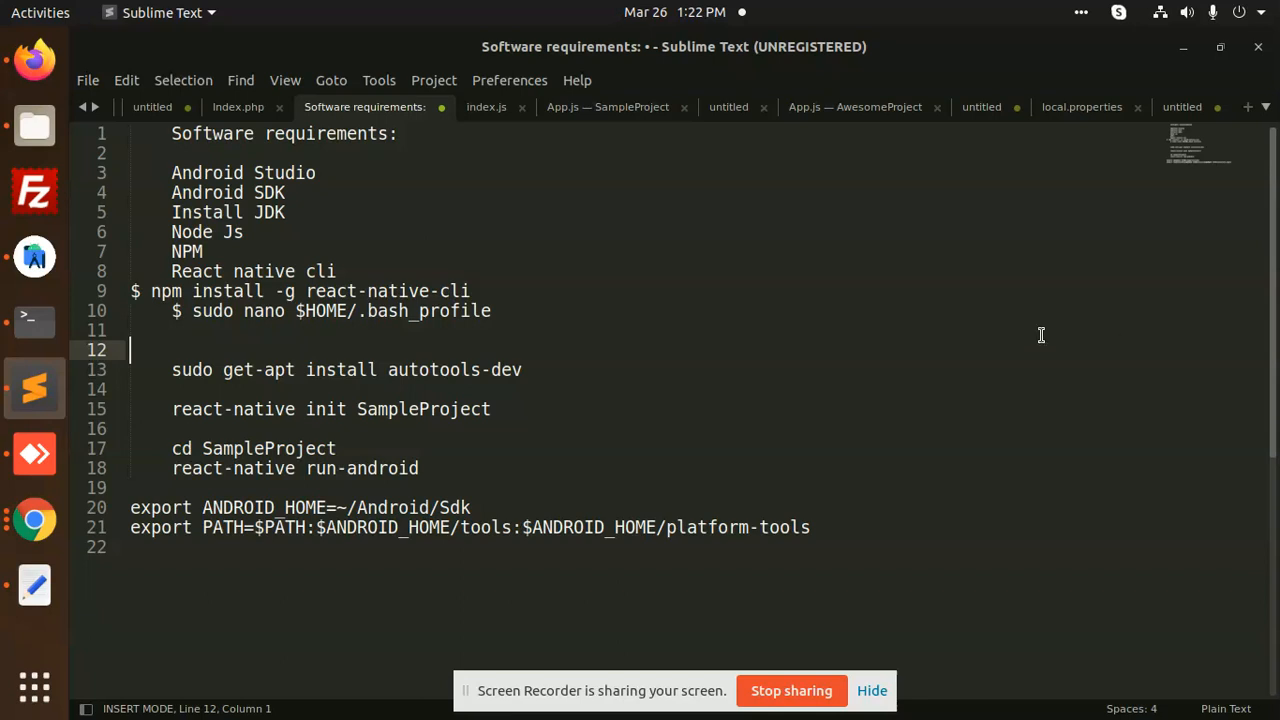
Open $HOME/.bash_profile with sudo nano to view ANDROID_HOME and PATH exports, then return to notes.
double_click(207, 172)
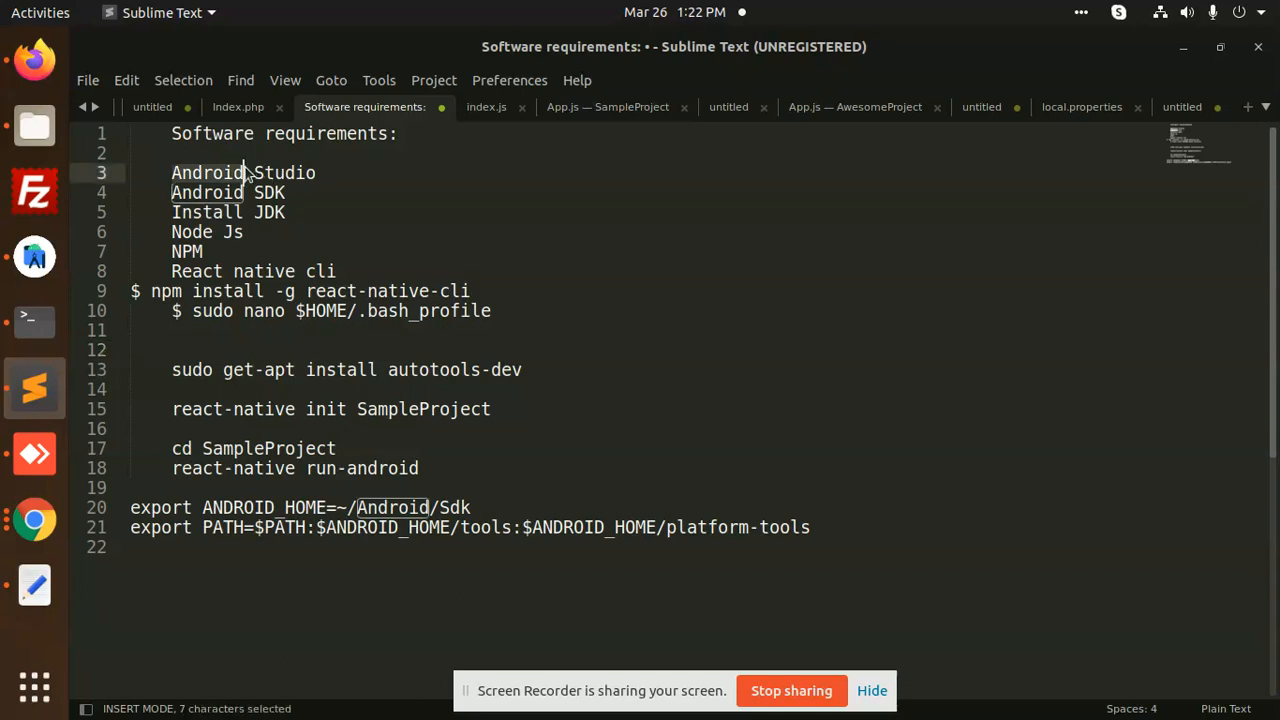
click(253, 231)
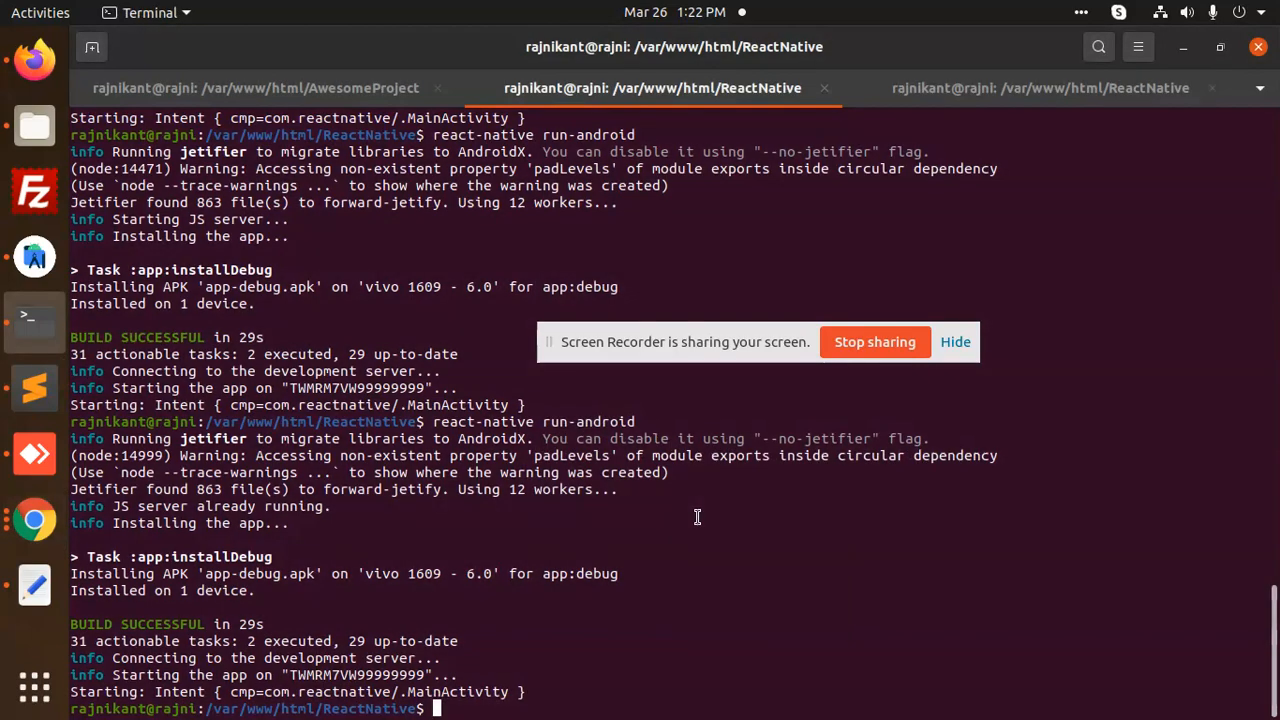
text(sudo nano $HOME/.bash_profile)
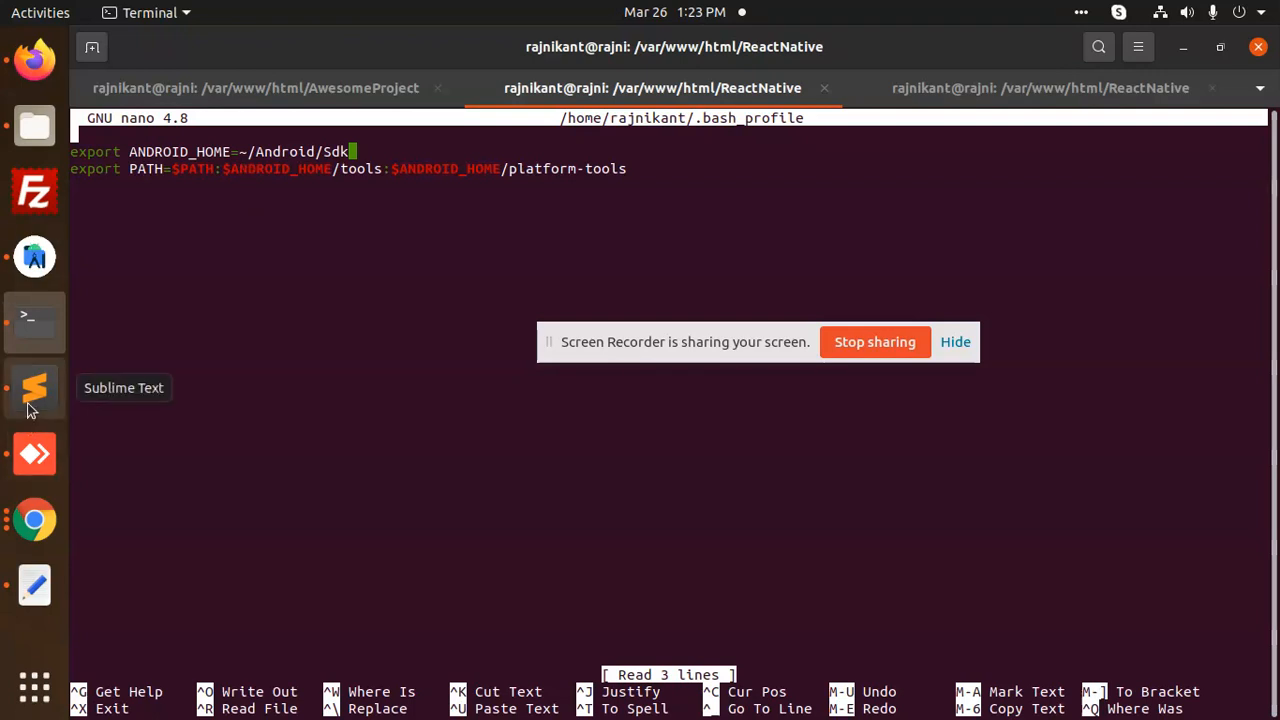
click(34, 388)
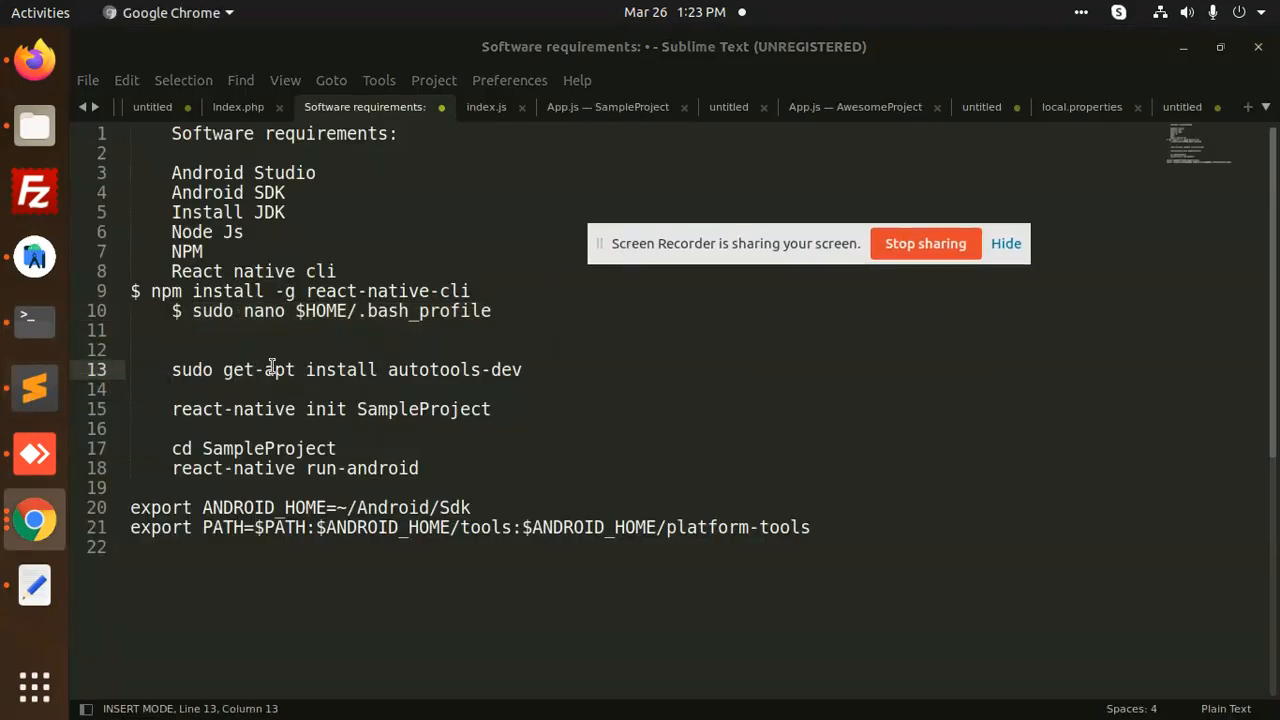
Select the autotools-dev install line, then bring up the saved install log showing get-apt failure.
double_click(433, 369)
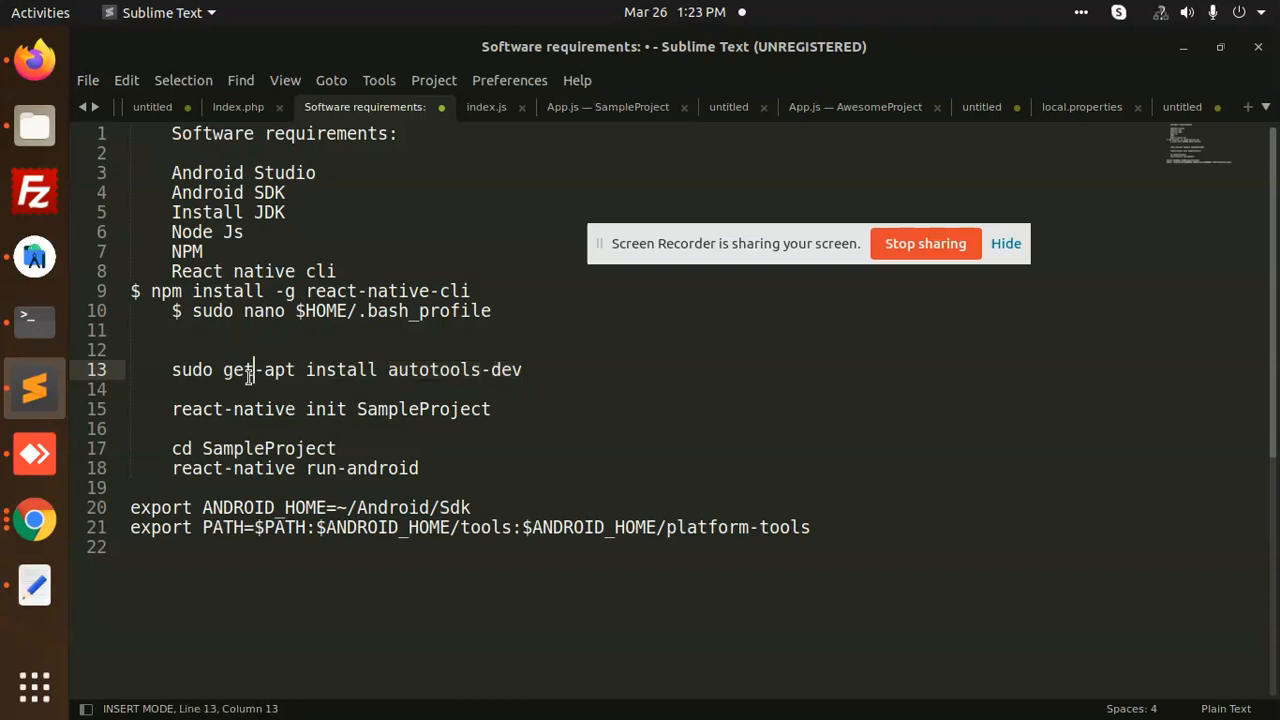
triple_click(345, 369)
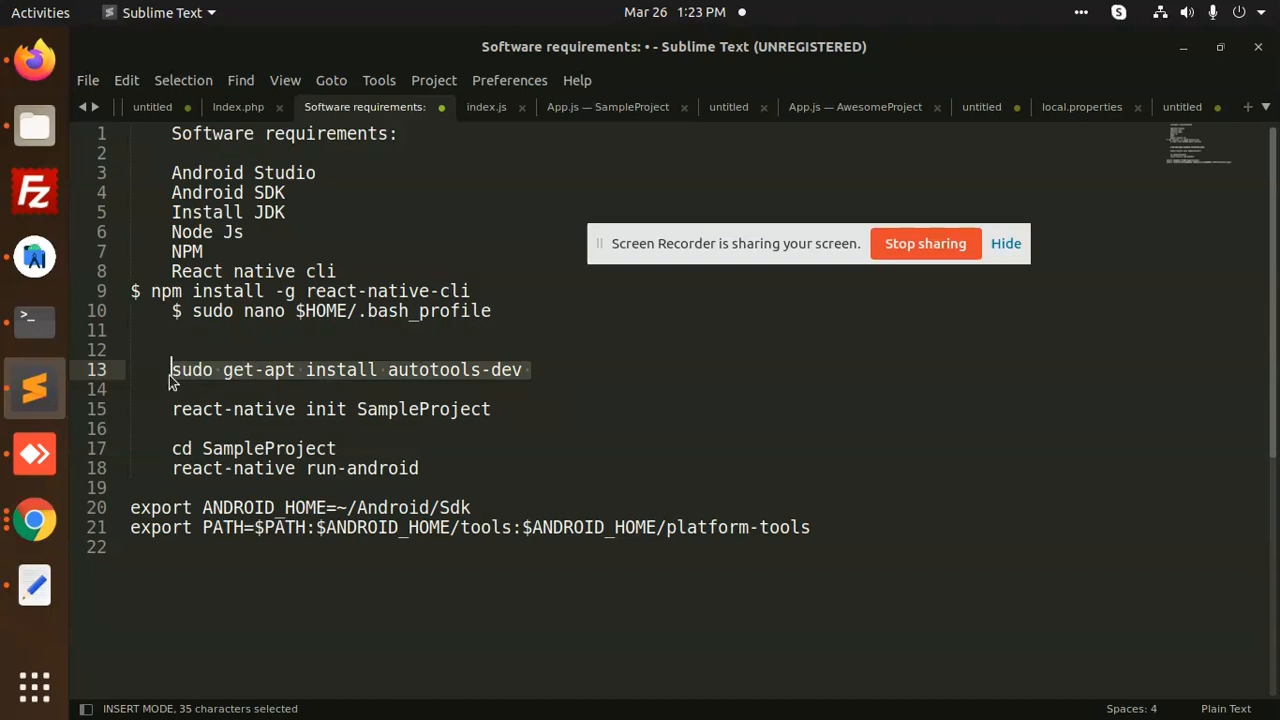
mouse_move(520, 162)
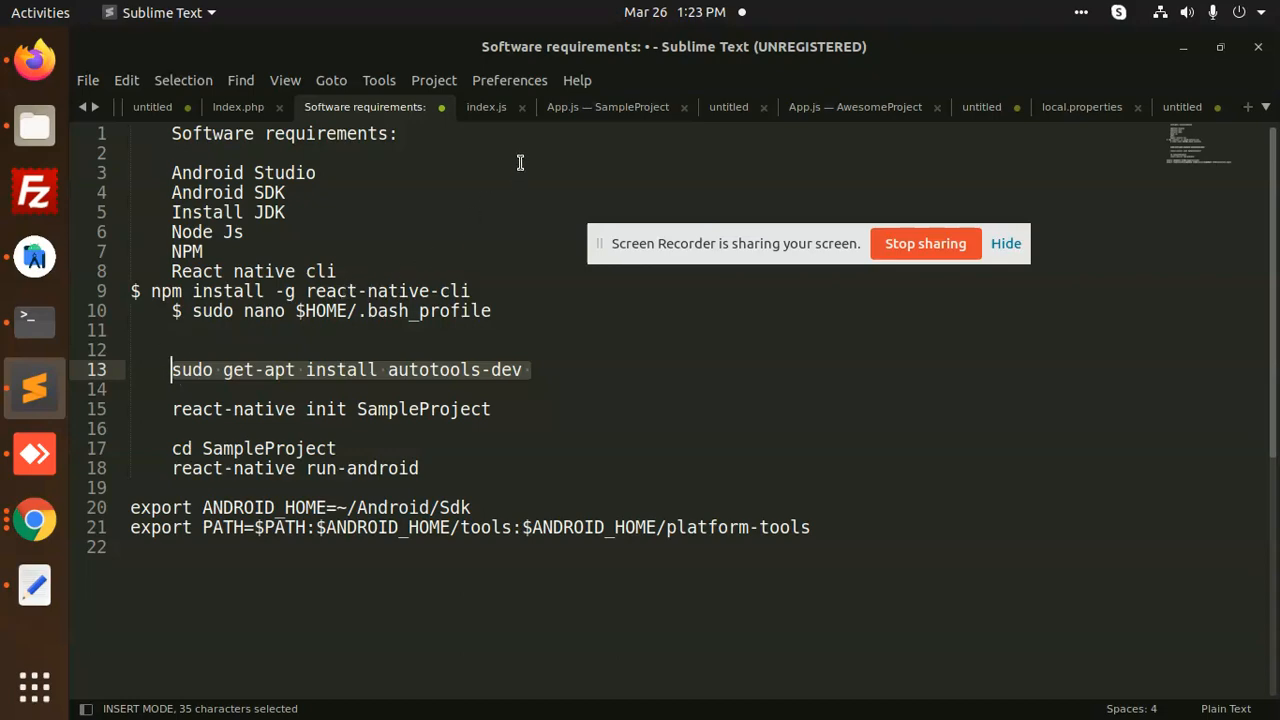
click(728, 107)
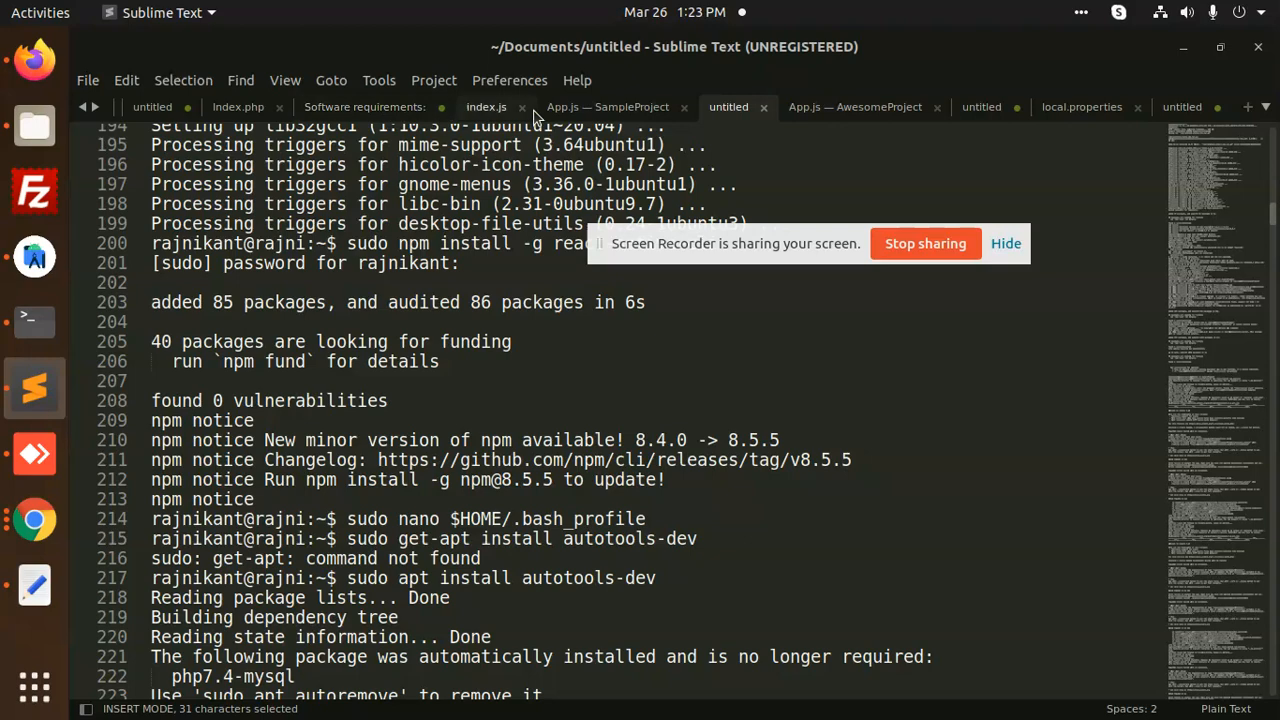
mouse_move(815, 120)
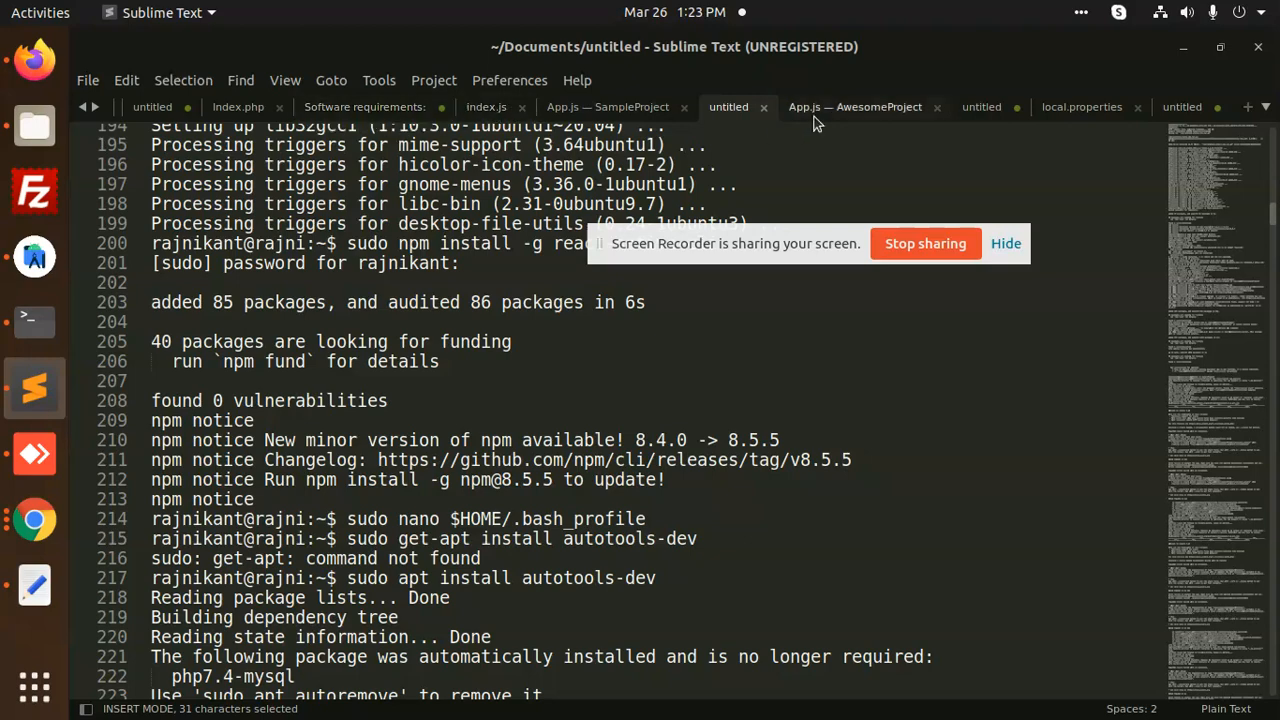
Show the ReactNative error notes and highlight local.properties in the SDK location message.
click(981, 107)
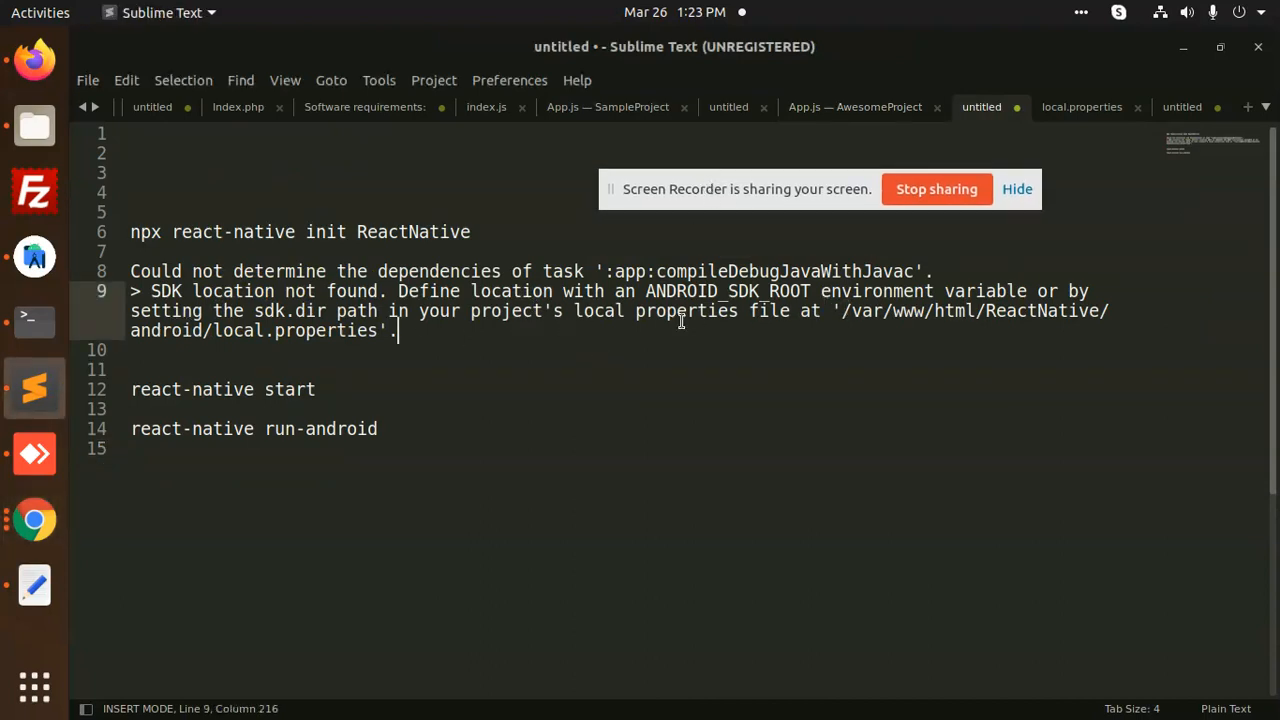
double_click(687, 311)
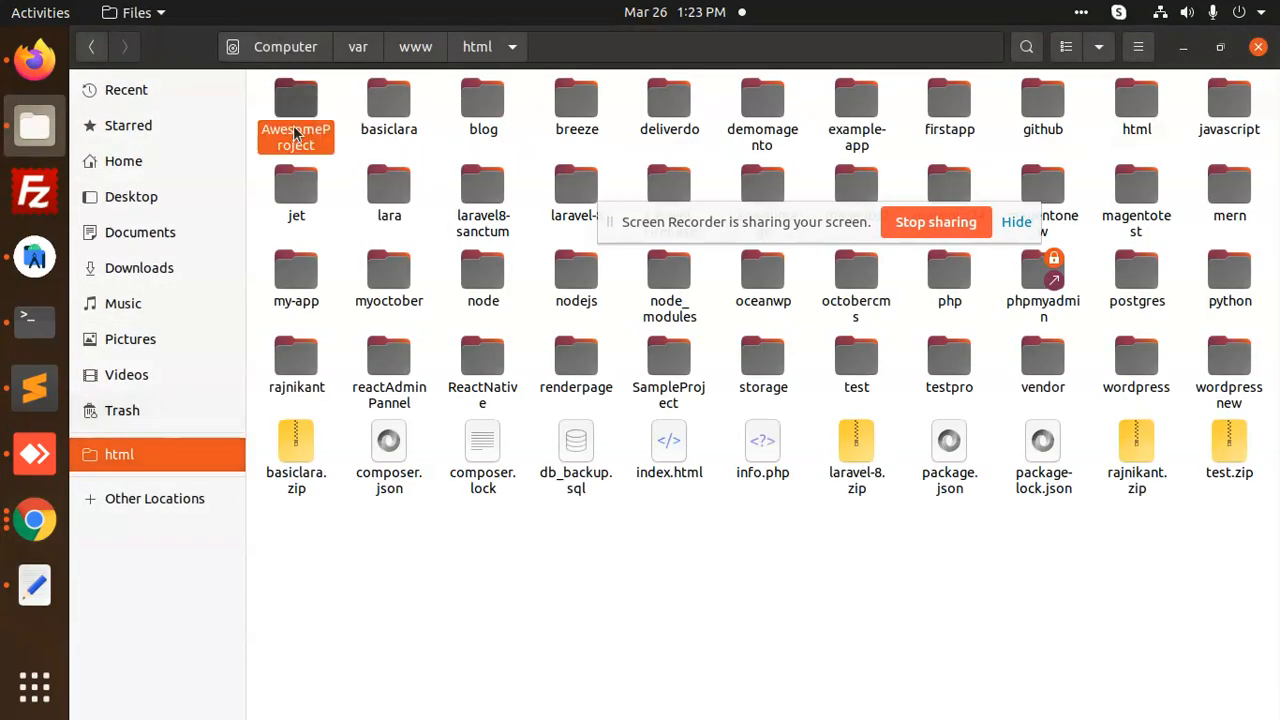
Open AwesomeProject's android/local.properties in Sublime Text, showing sdk.dir=/home/rajnikant/Android/Sdk.
double_click(296, 105)
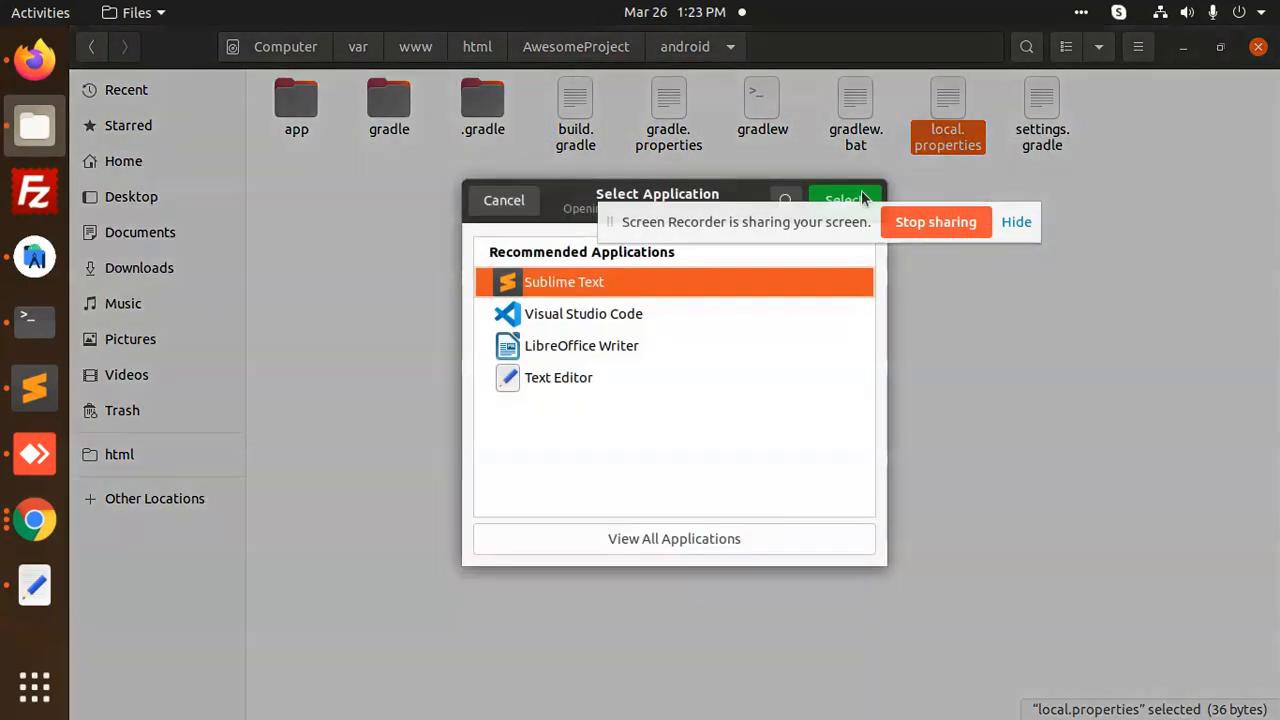
click(843, 200)
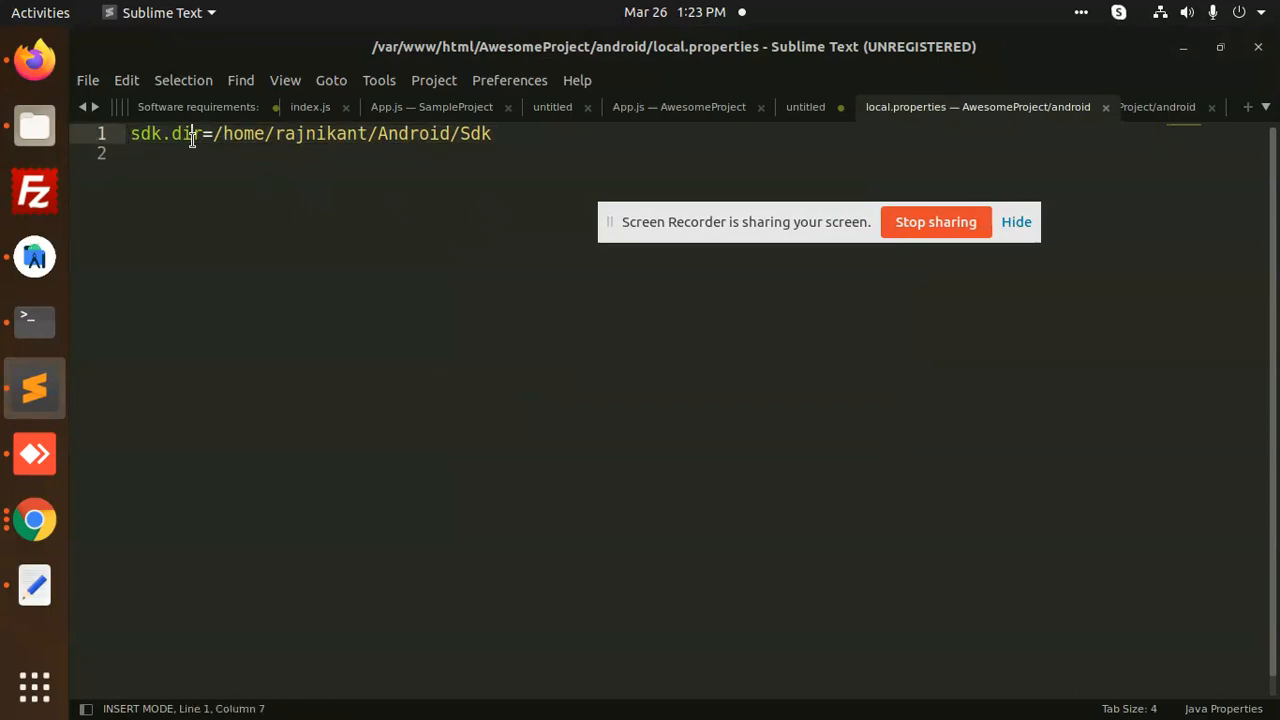